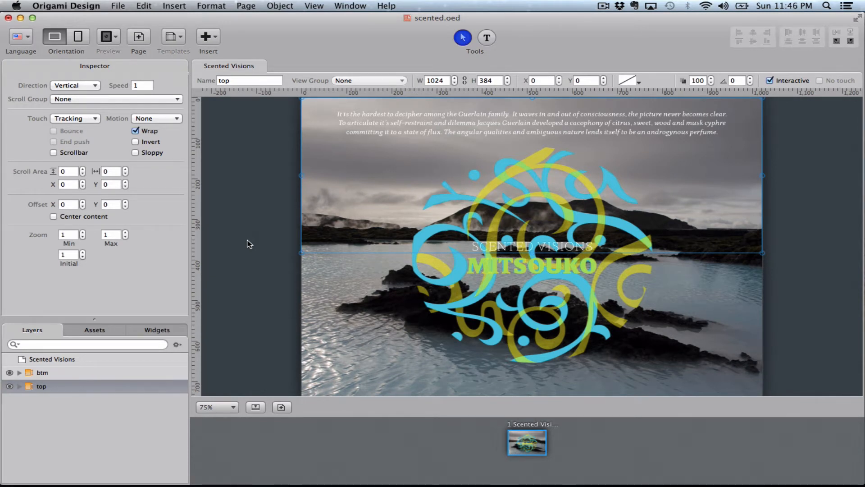
{"action": "mouse_move", "coordinate": [411, 300]}
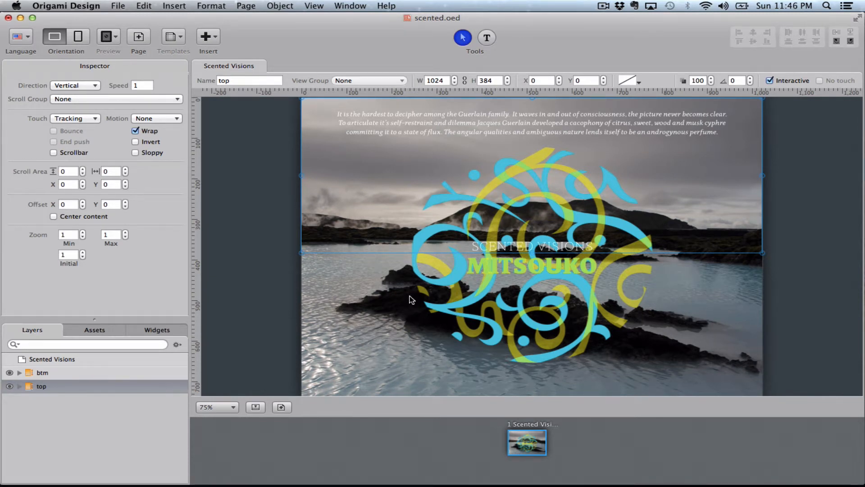
{"action": "mouse_move", "coordinate": [445, 292]}
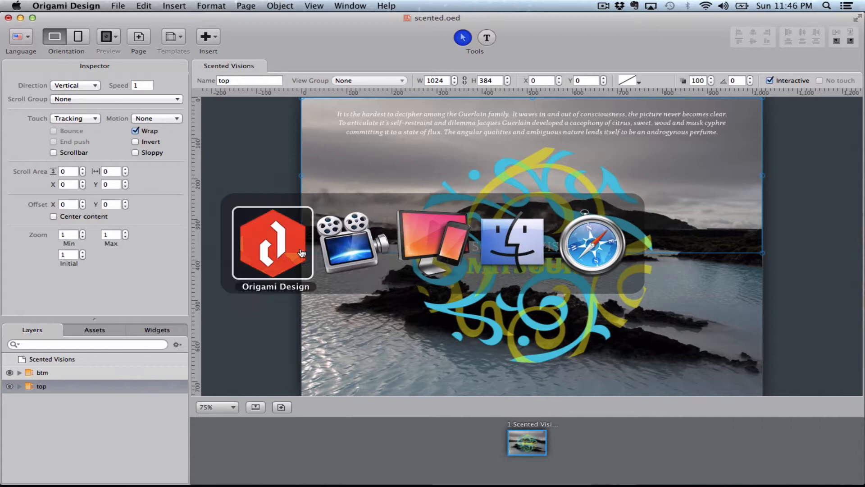
{"action": "left_click", "coordinate": [108, 36]}
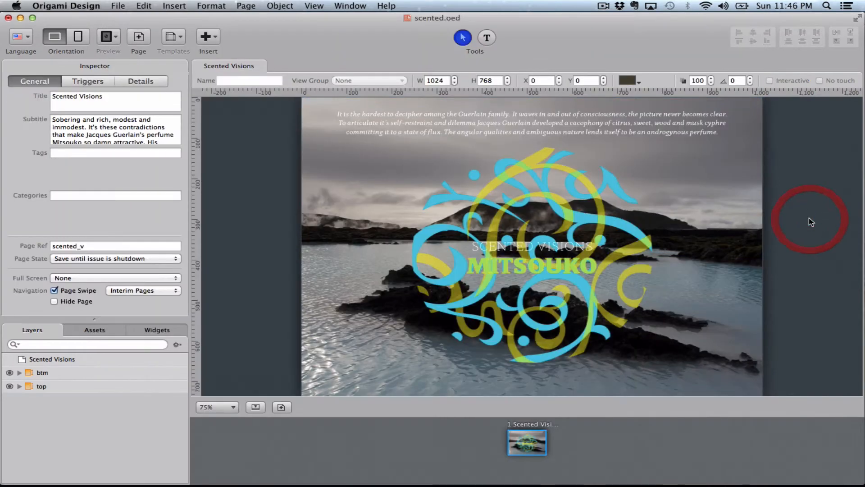
{"action": "mouse_move", "coordinate": [524, 134]}
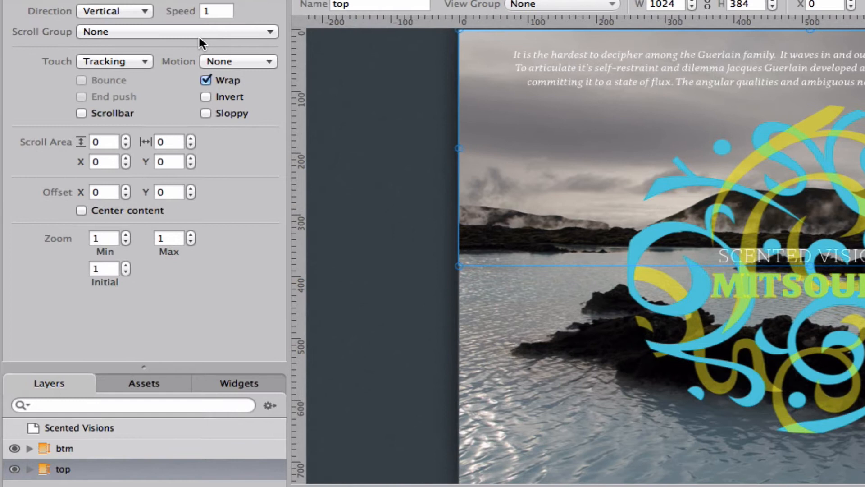
Step: Assign the top box, then the btm box, to the scent Scroll Group in the Inspector
{"action": "left_click", "coordinate": [177, 32]}
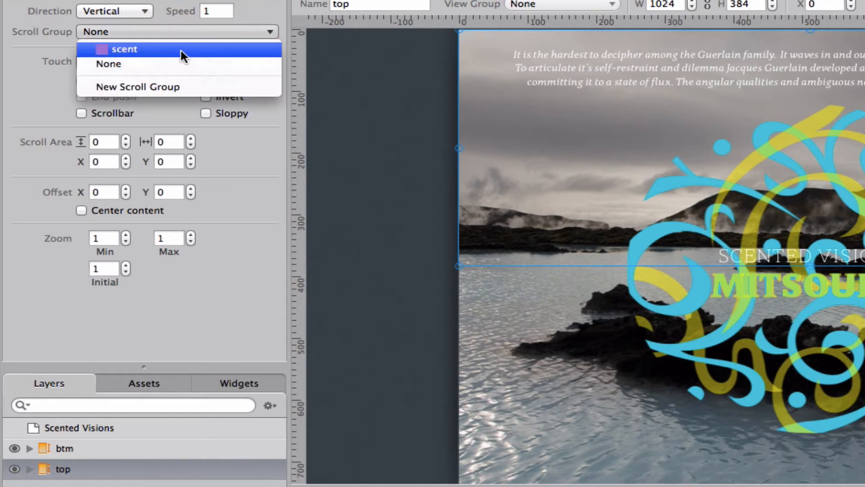
{"action": "mouse_move", "coordinate": [129, 49]}
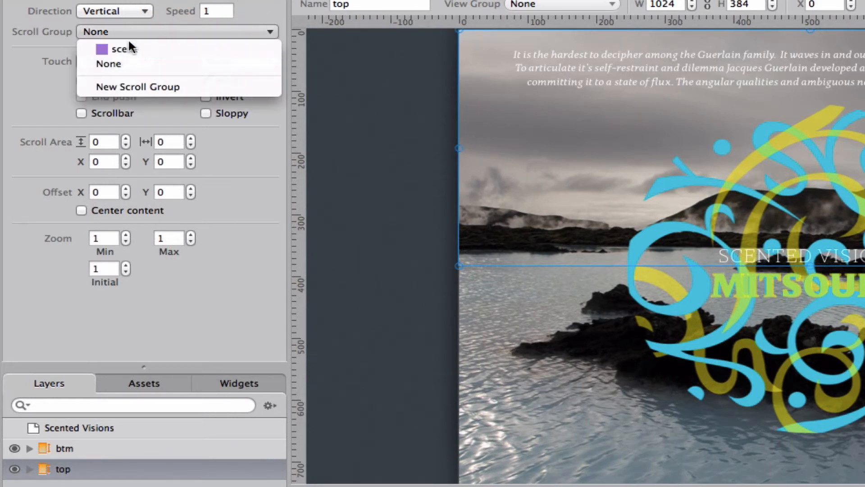
{"action": "left_click", "coordinate": [109, 64]}
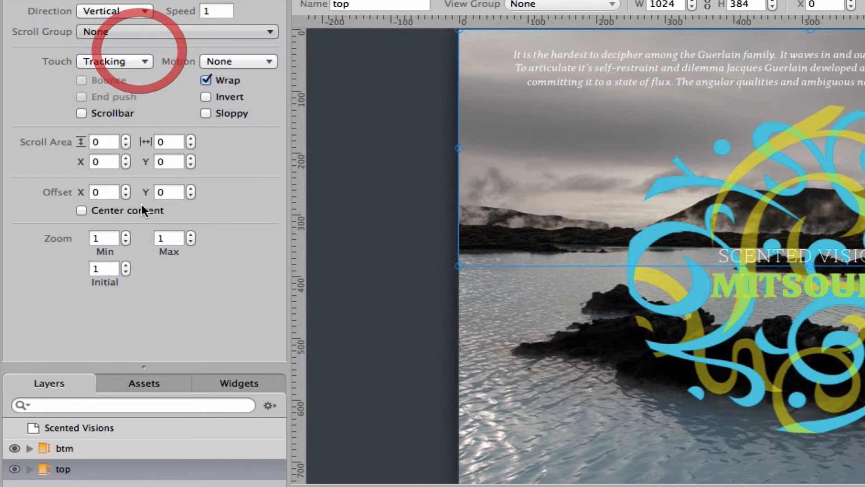
{"action": "left_click", "coordinate": [64, 448]}
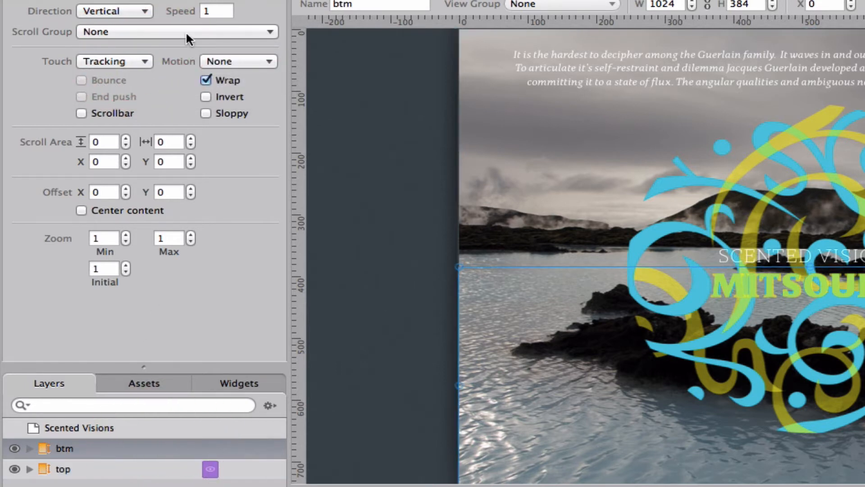
{"action": "left_click", "coordinate": [177, 32]}
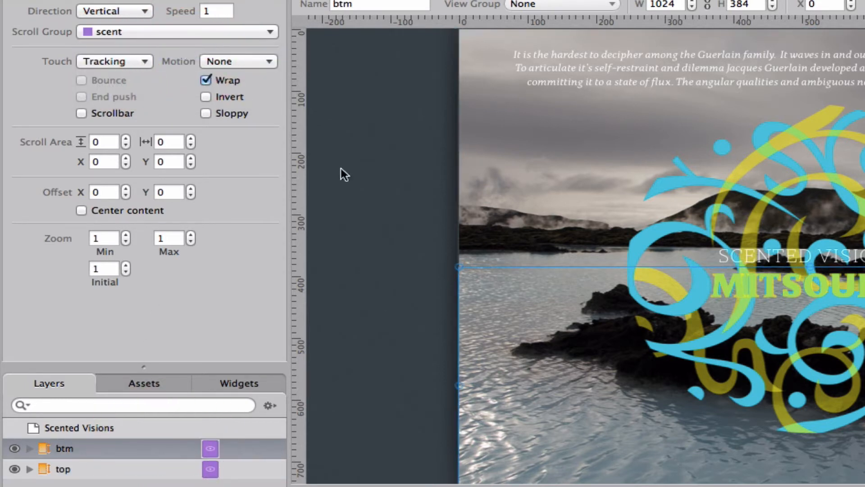
{"action": "mouse_move", "coordinate": [447, 242]}
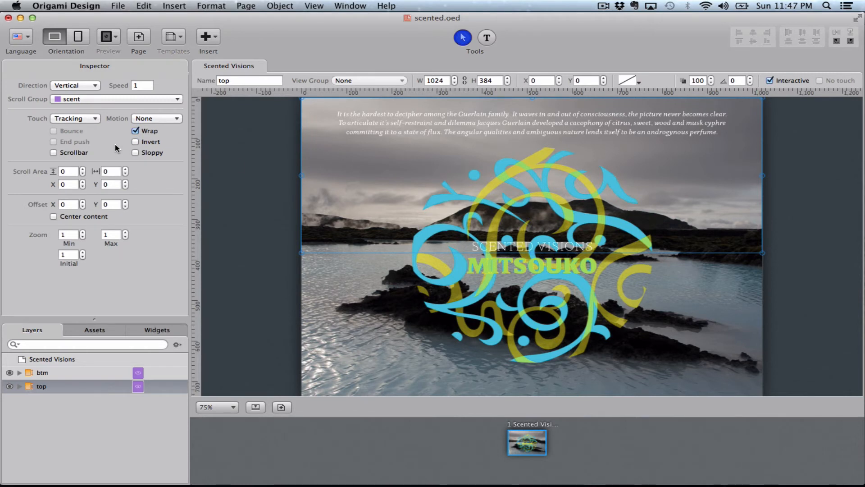
{"action": "mouse_move", "coordinate": [89, 121]}
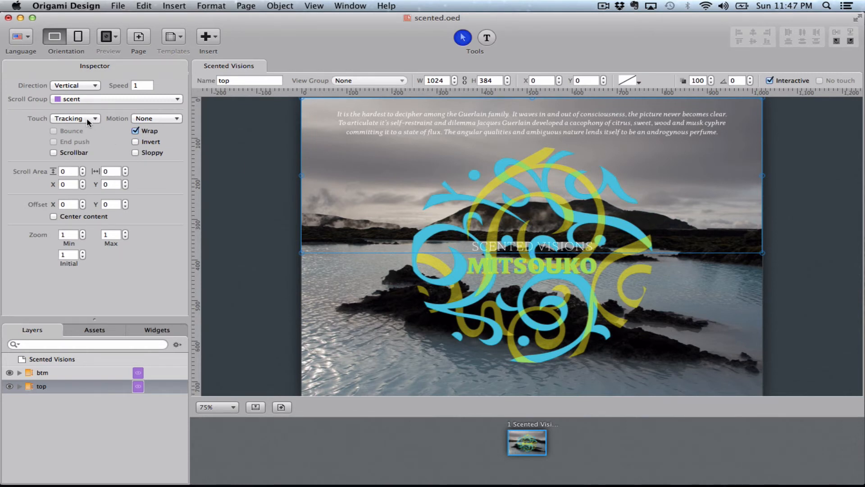
{"action": "mouse_move", "coordinate": [73, 121]}
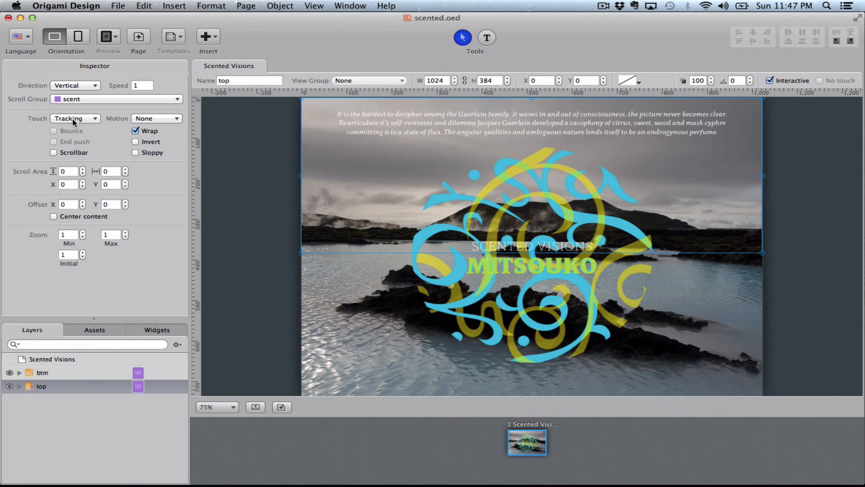
Step: Set the top box's Touch to None, leaving btm on tracking, and compare both layers' settings
{"action": "left_click", "coordinate": [75, 118]}
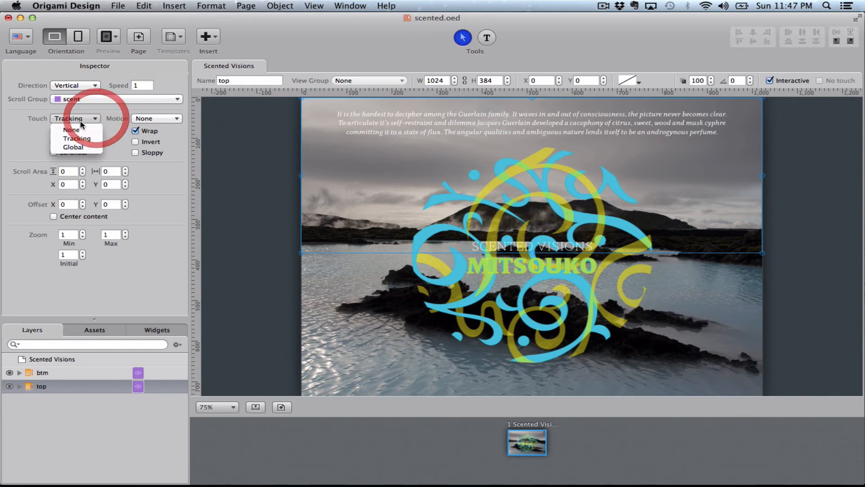
{"action": "left_click", "coordinate": [72, 130]}
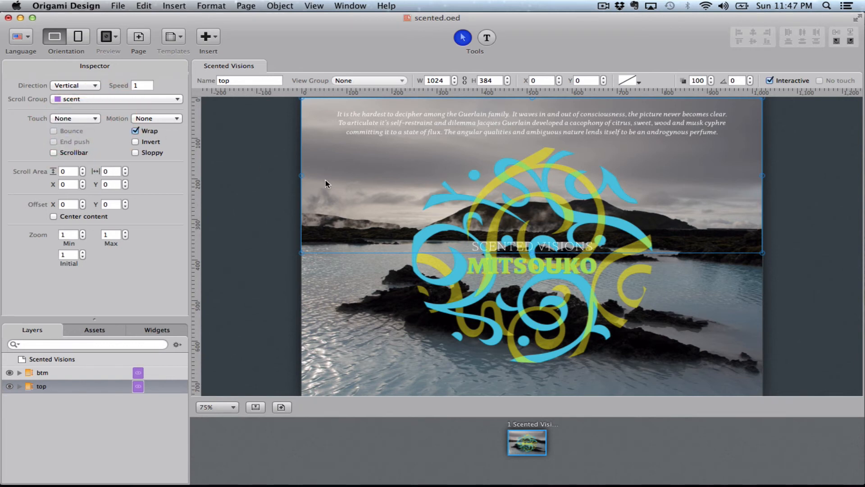
{"action": "mouse_move", "coordinate": [491, 162]}
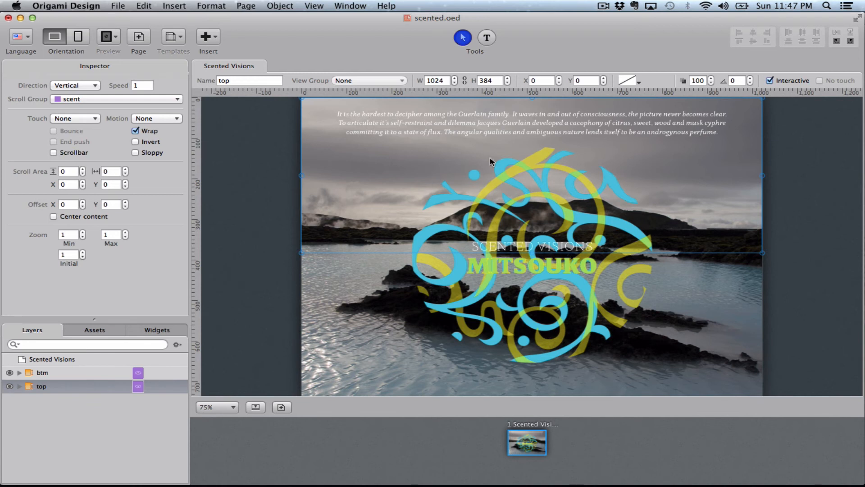
{"action": "left_click", "coordinate": [42, 372]}
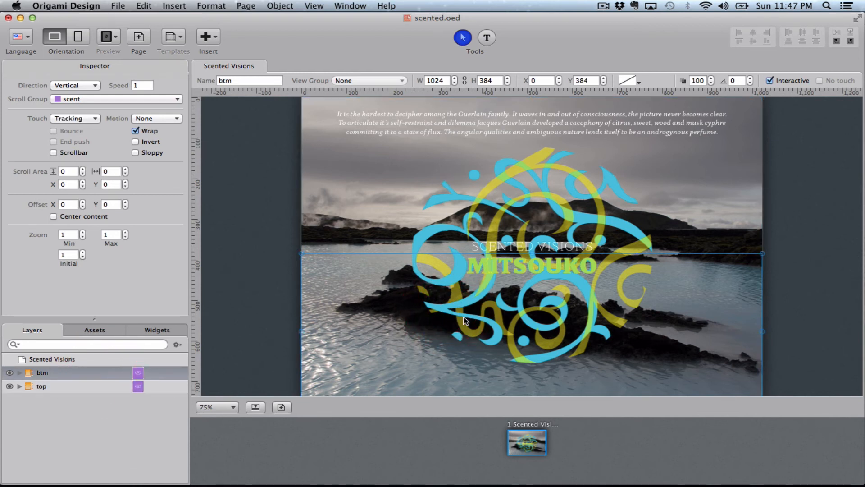
{"action": "left_click", "coordinate": [42, 386]}
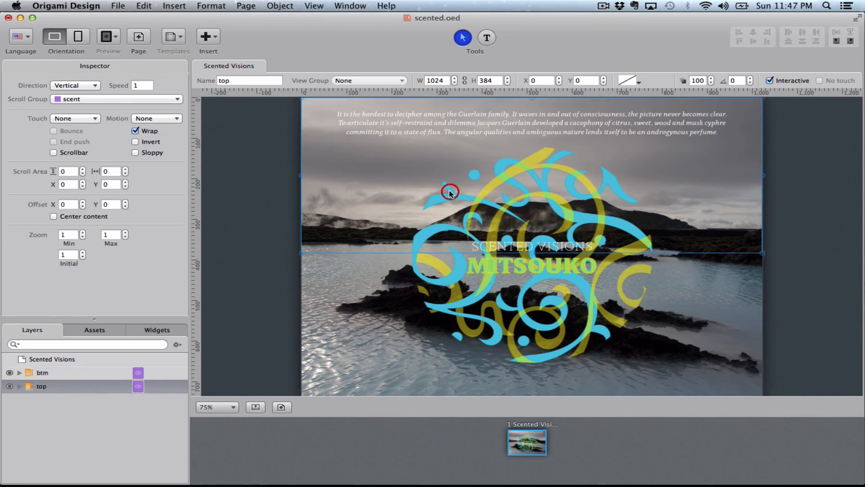